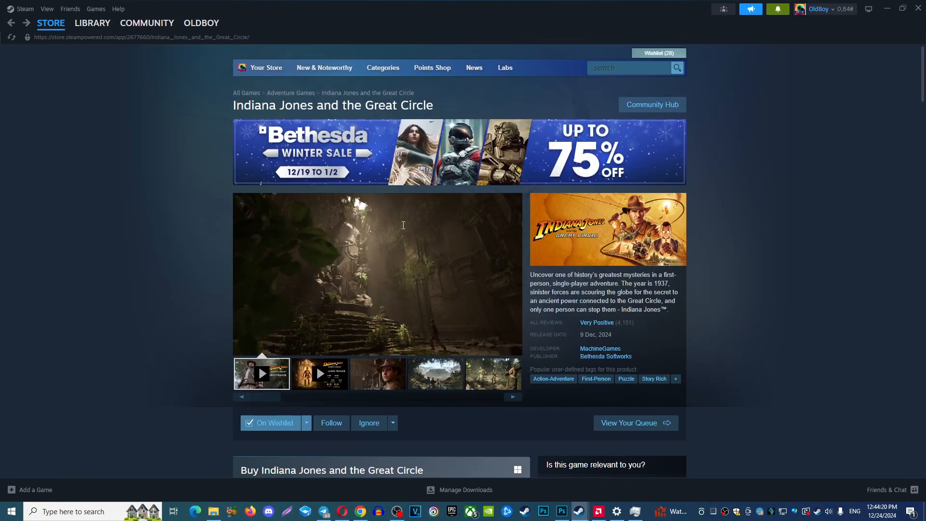
Scroll the Indiana Jones store page down to the minimum and recommended requirements
{"action": "scroll", "scroll_direction": "down", "scroll_amount": 3}
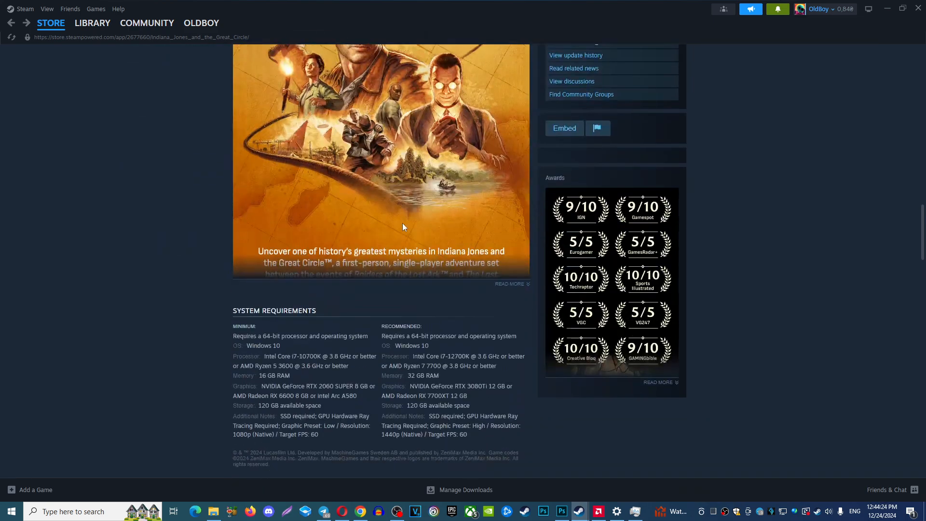
{"action": "scroll", "scroll_direction": "down", "scroll_amount": 3}
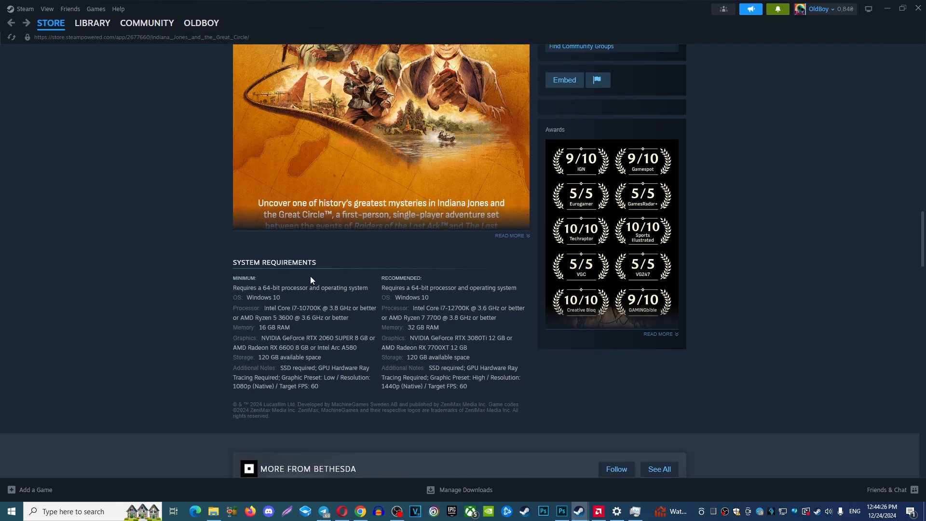
{"action": "mouse_move", "coordinate": [317, 262]}
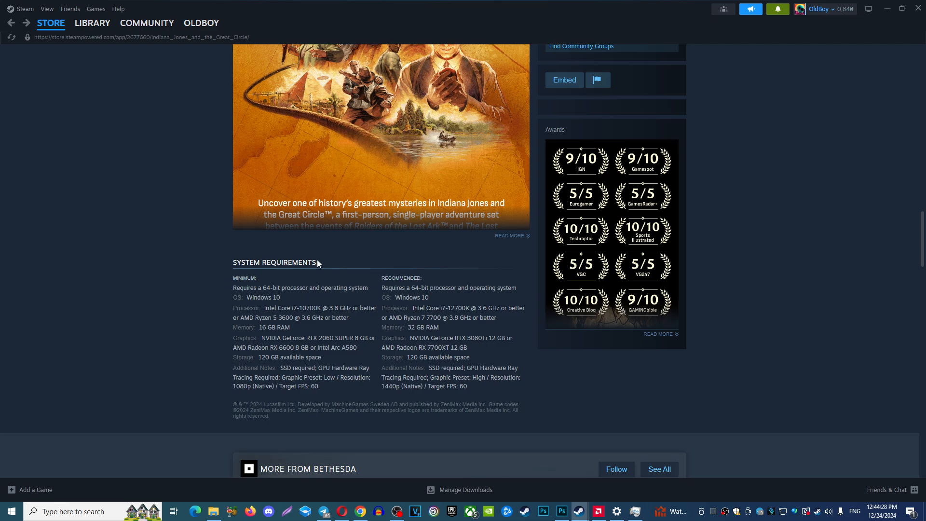
{"action": "mouse_move", "coordinate": [344, 250]}
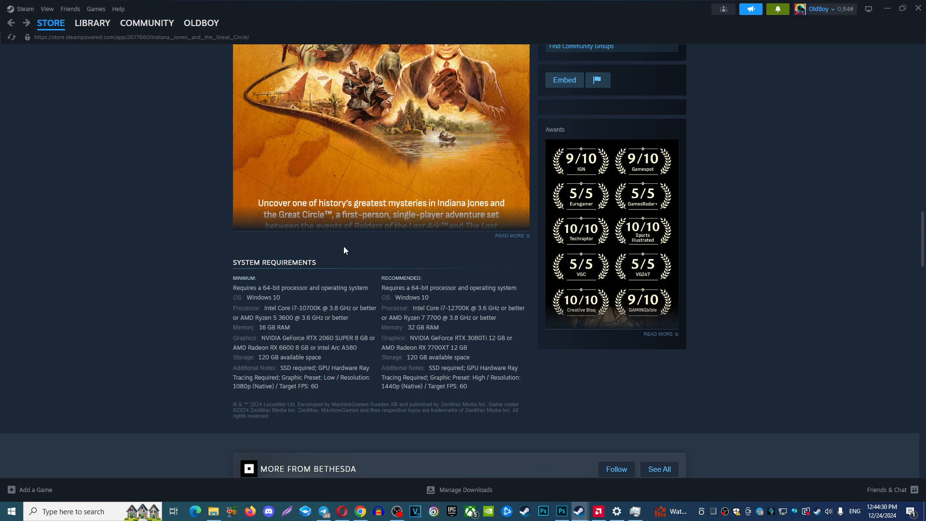
{"action": "mouse_move", "coordinate": [375, 247]}
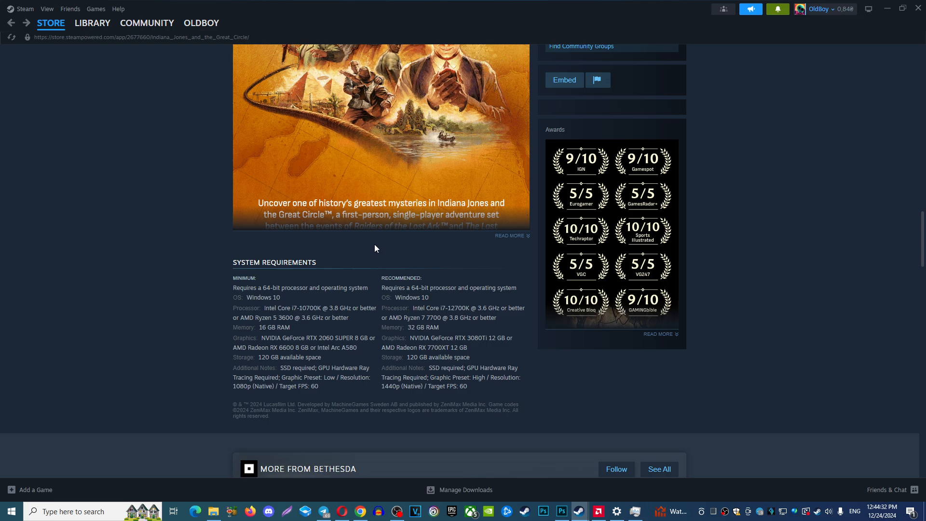
{"action": "mouse_move", "coordinate": [363, 442]}
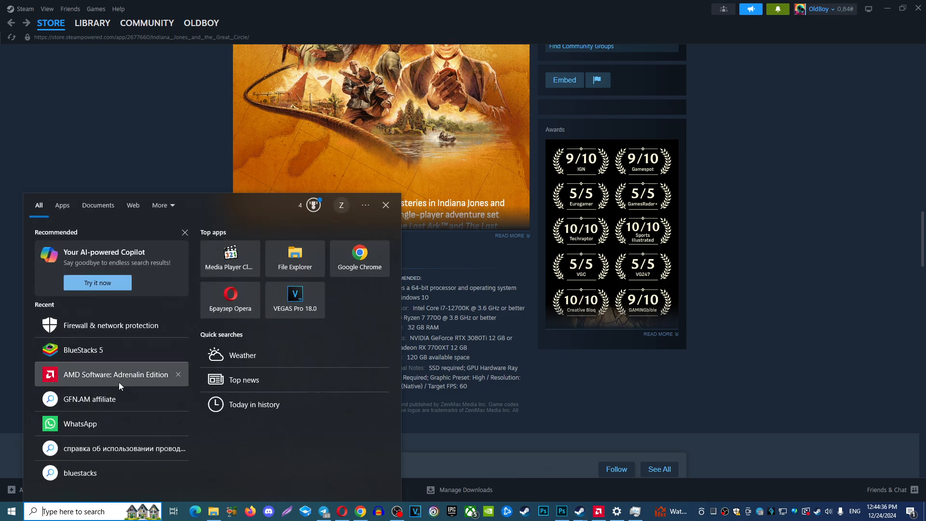
{"action": "mouse_move", "coordinate": [100, 382]}
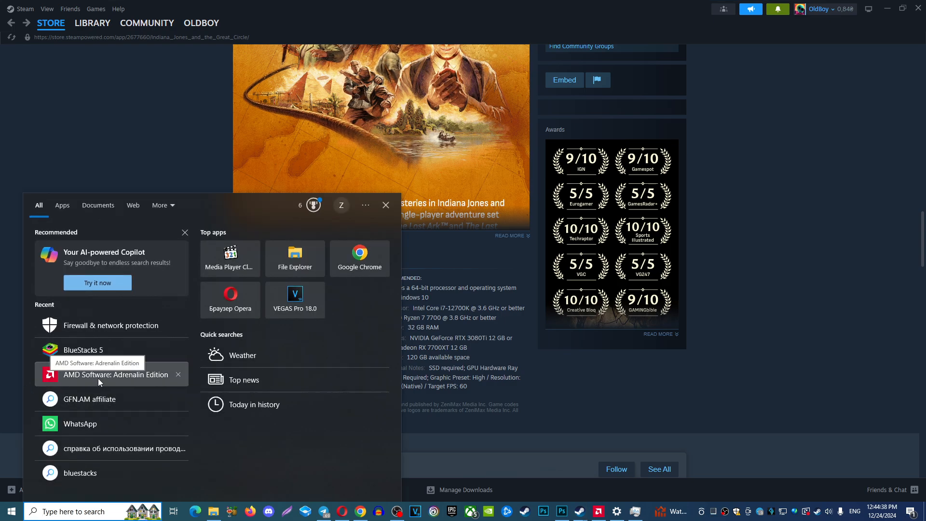
Launch AMD Adrenalin and check for driver updates, confirming version 24.10.1 is current
{"action": "left_click", "coordinate": [113, 374]}
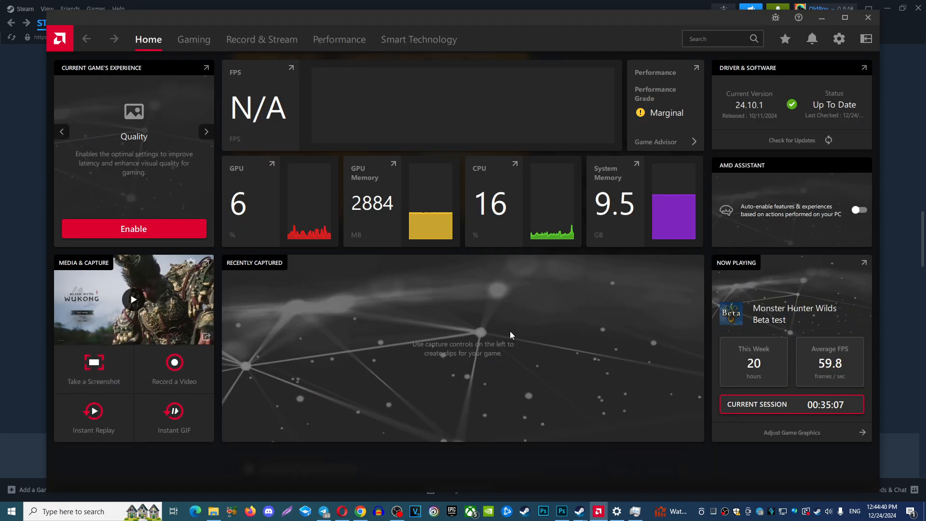
{"action": "mouse_move", "coordinate": [539, 325]}
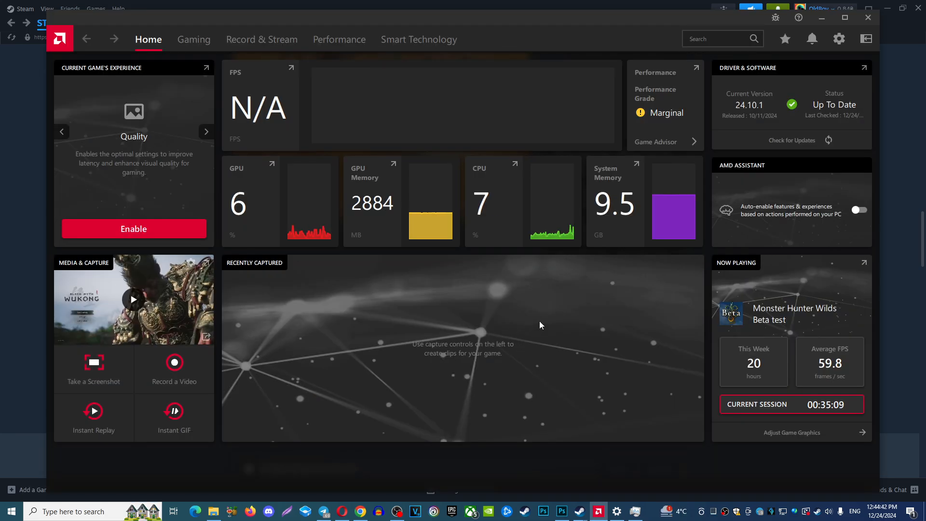
{"action": "left_click", "coordinate": [206, 131]}
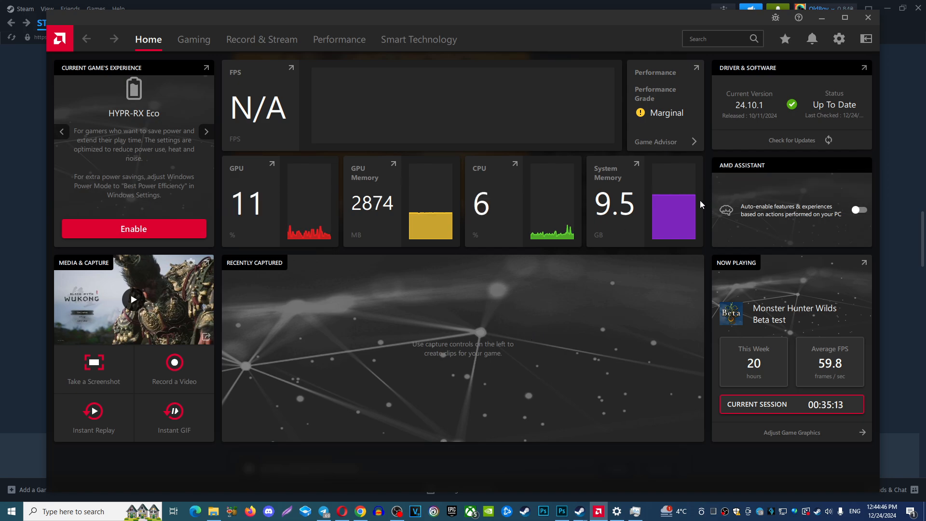
{"action": "left_click", "coordinate": [205, 131]}
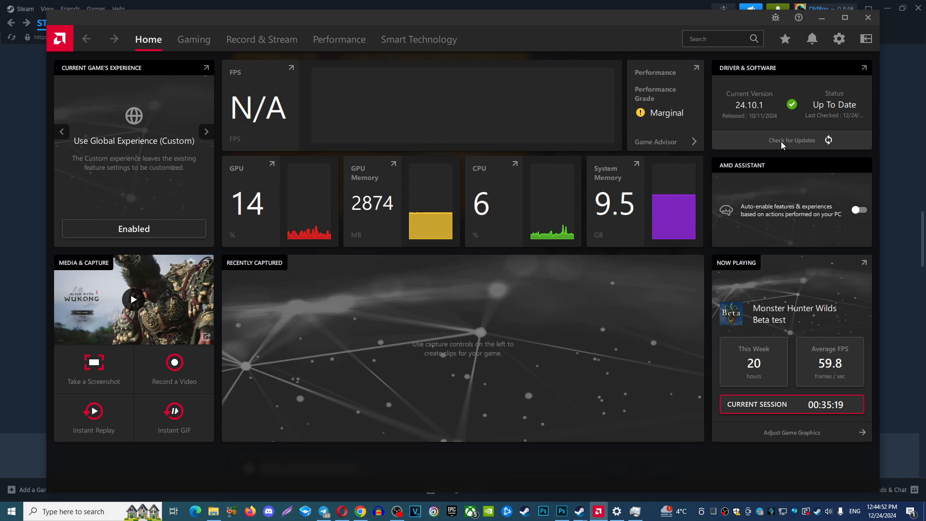
{"action": "left_click", "coordinate": [205, 132]}
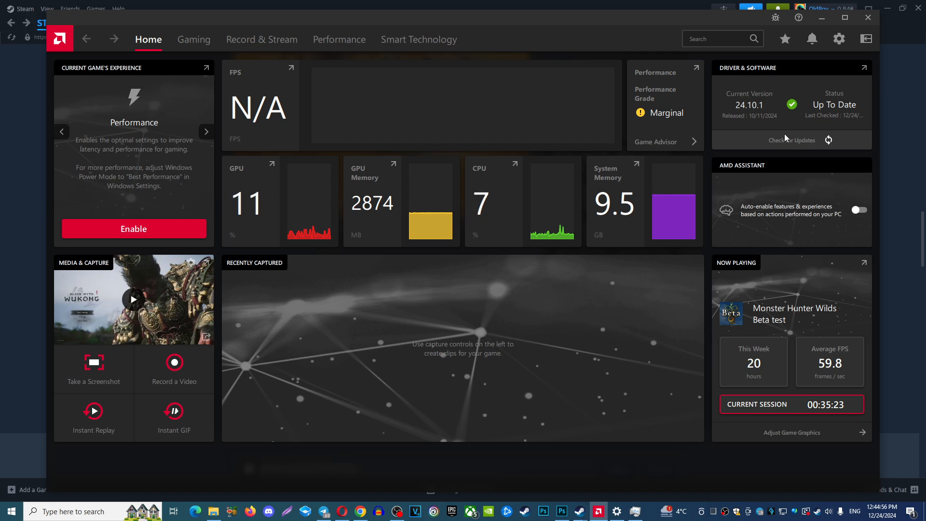
{"action": "left_click", "coordinate": [206, 131]}
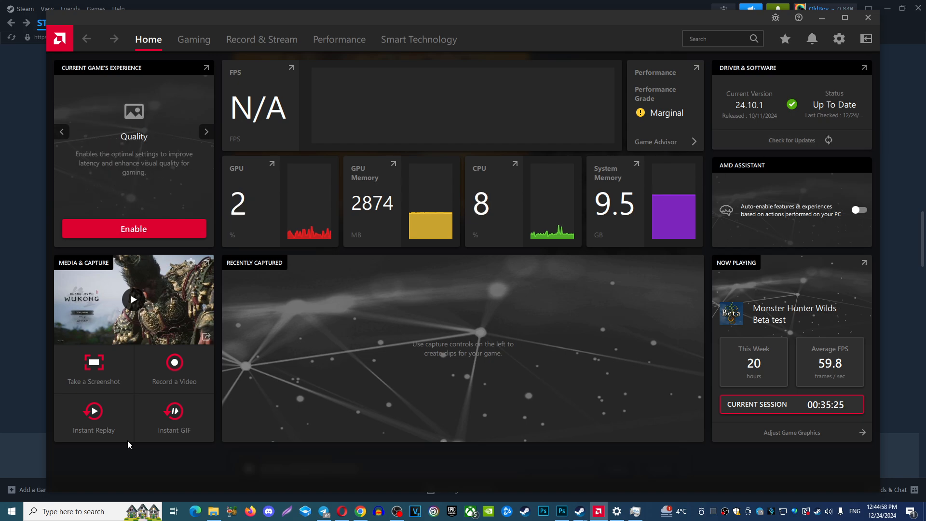
Open Windows Settings from Start, review Graphics and Display pages, then close Settings
{"action": "right_click", "coordinate": [11, 510]}
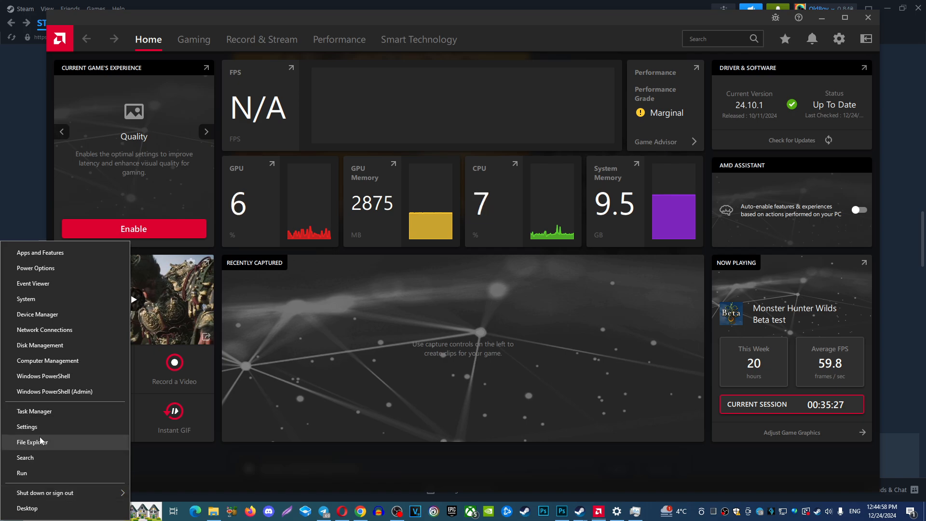
{"action": "left_click", "coordinate": [27, 426]}
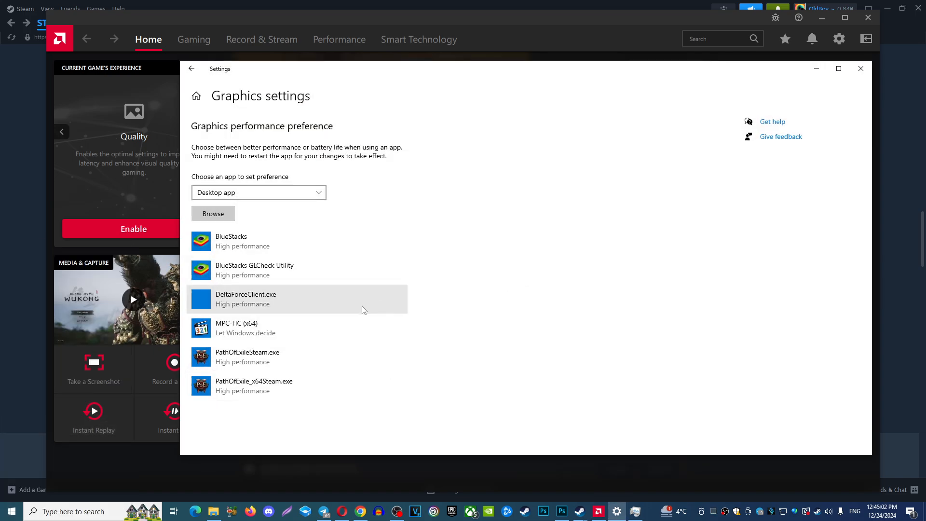
{"action": "left_click", "coordinate": [191, 68]}
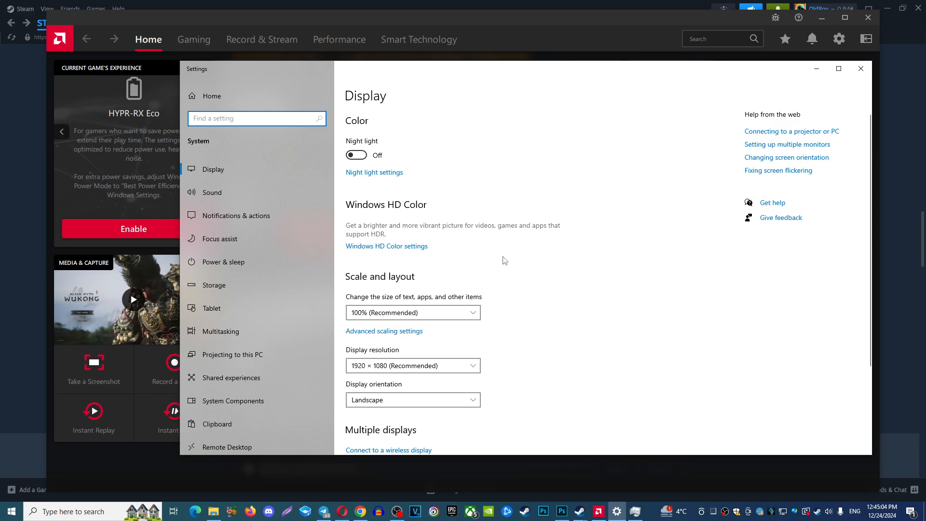
{"action": "mouse_move", "coordinate": [837, 68]}
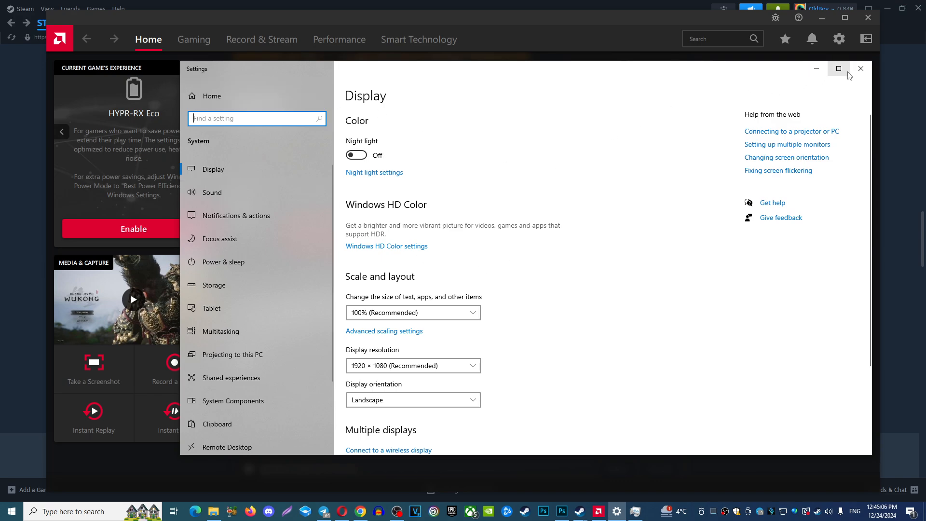
{"action": "left_click", "coordinate": [860, 68]}
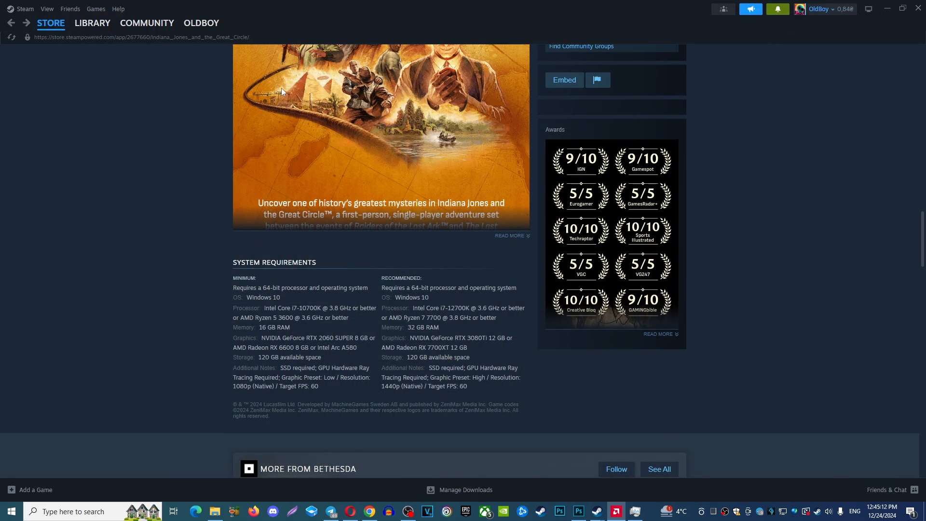
Open Assassin's Creed Odyssey in the library and browse its installed files folder
{"action": "left_click", "coordinate": [92, 23]}
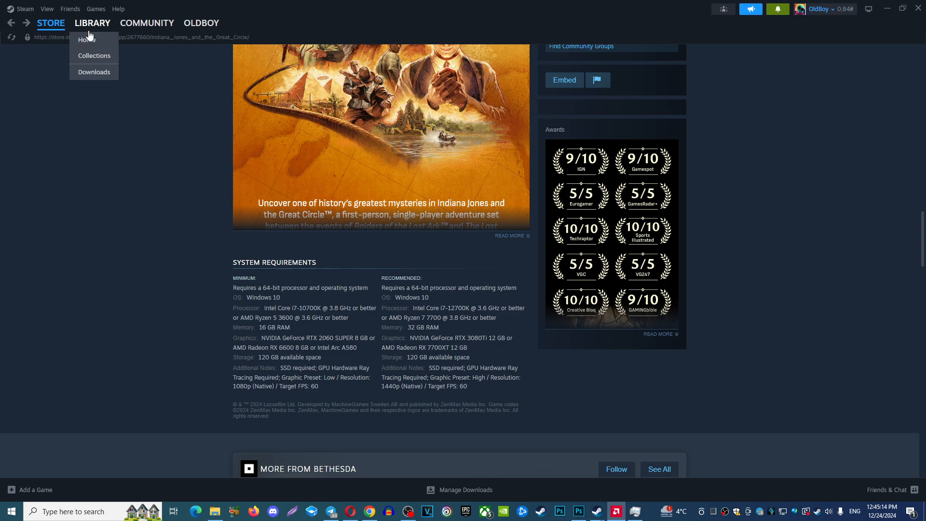
{"action": "left_click", "coordinate": [86, 39]}
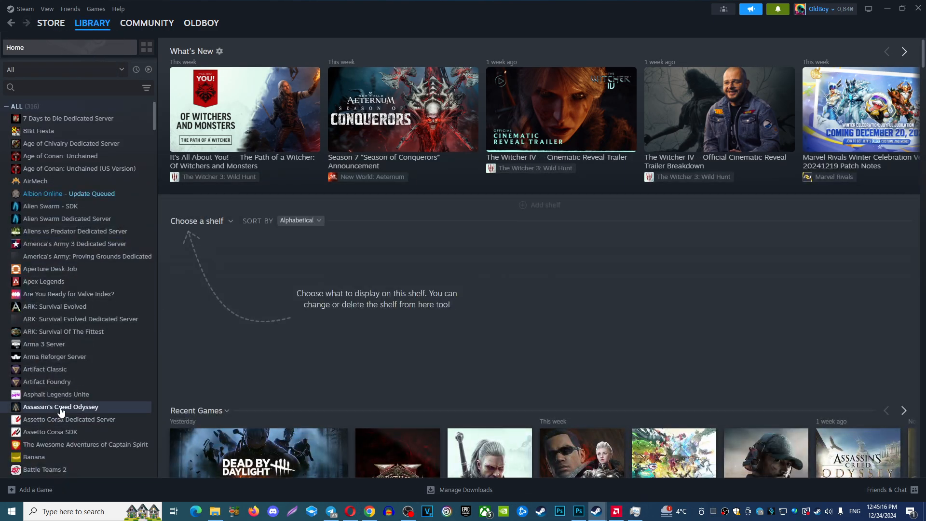
{"action": "left_click", "coordinate": [61, 406]}
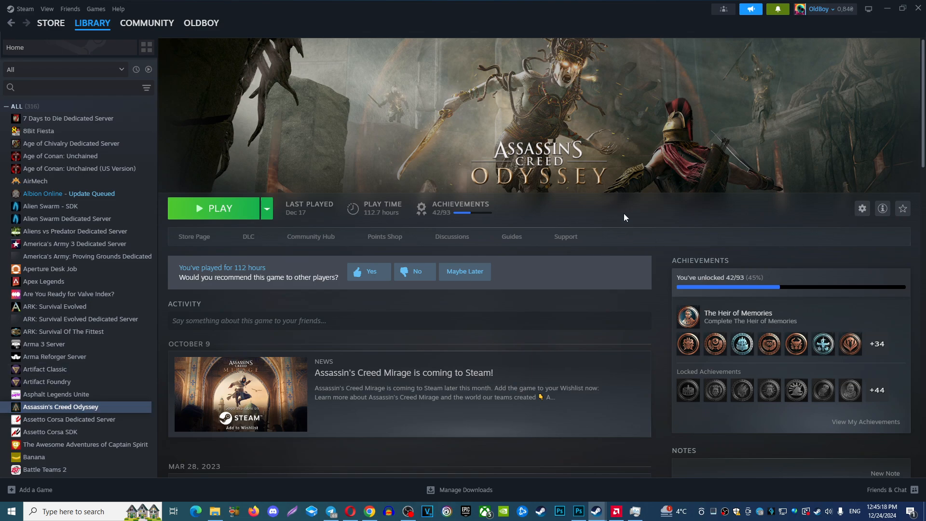
{"action": "mouse_move", "coordinate": [862, 208]}
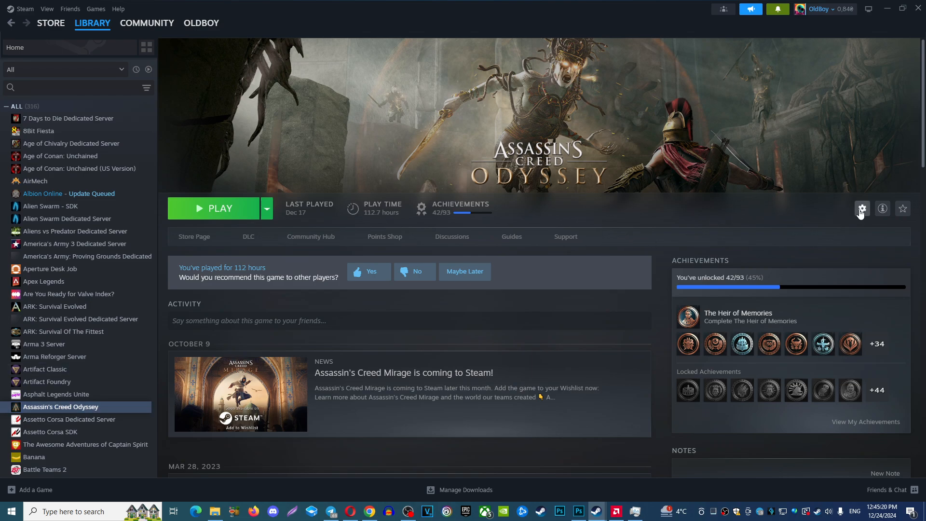
{"action": "left_click", "coordinate": [861, 208]}
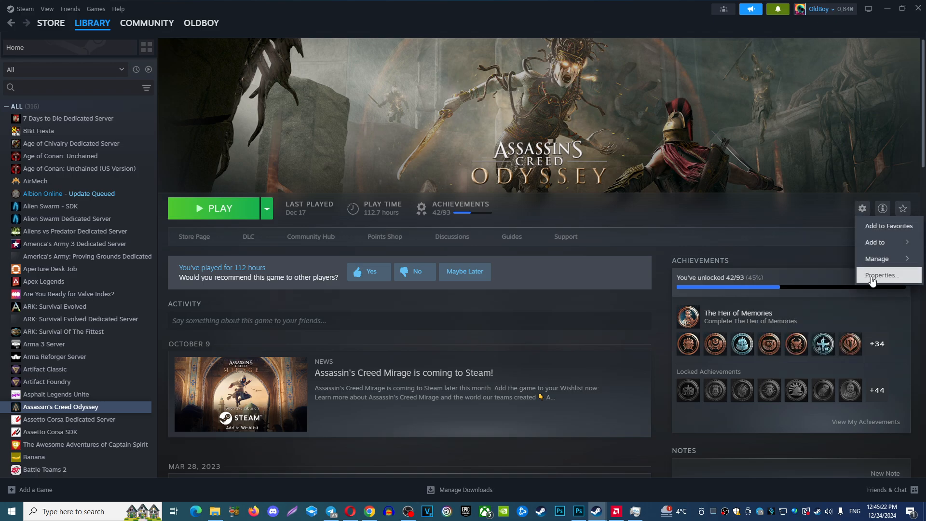
{"action": "left_click", "coordinate": [881, 275]}
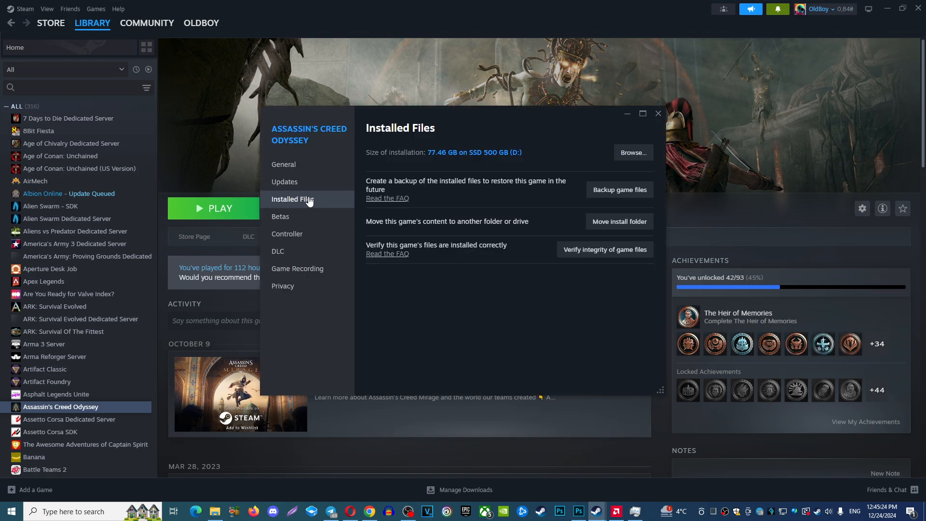
{"action": "left_click", "coordinate": [632, 152]}
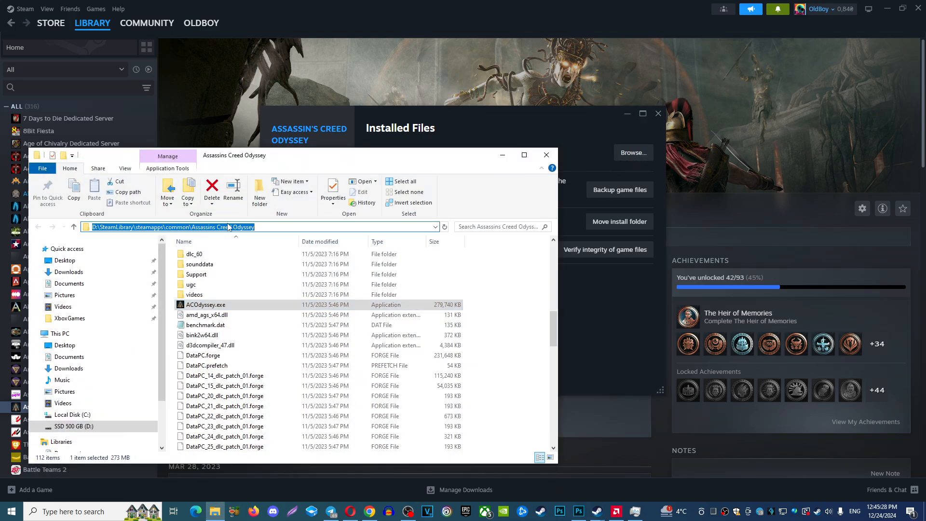
Set ACOdyssey.exe to Windows 8 compatibility mode and close the game folder
{"action": "right_click", "coordinate": [205, 305]}
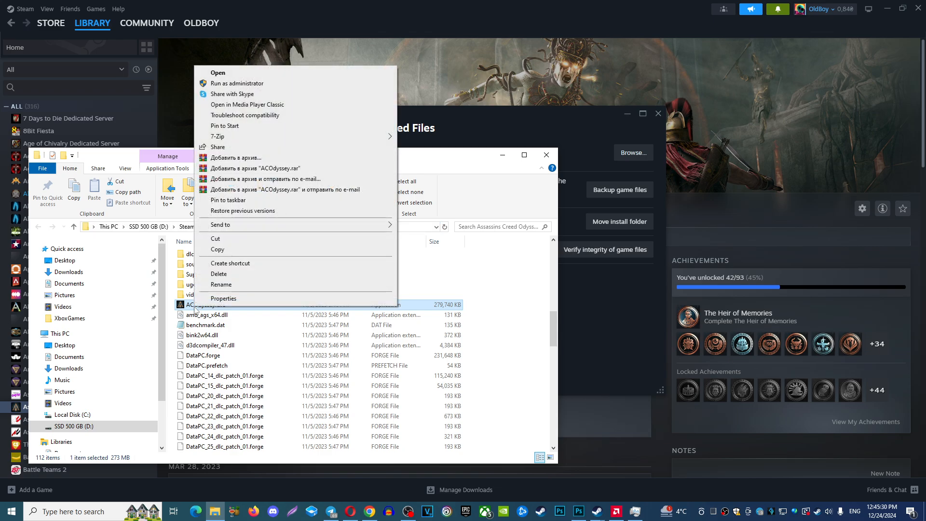
{"action": "left_click", "coordinate": [222, 298]}
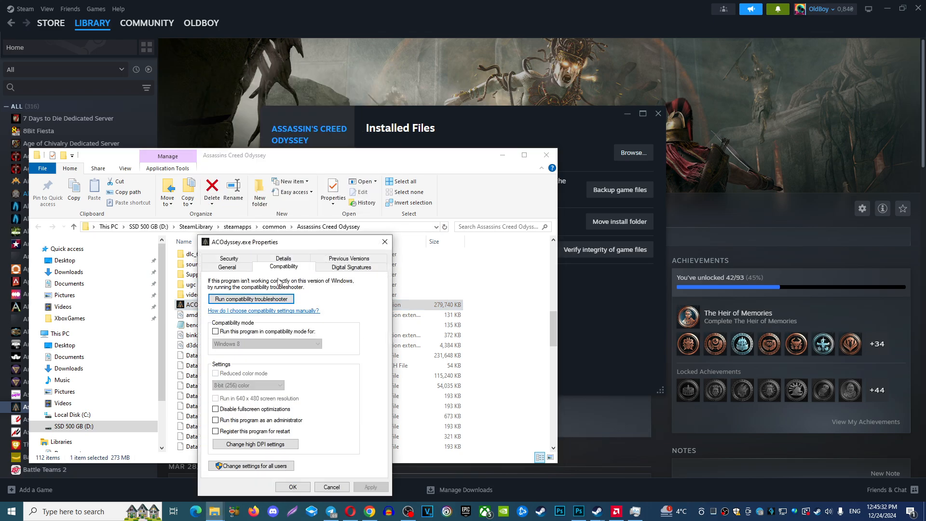
{"action": "left_click", "coordinate": [215, 332]}
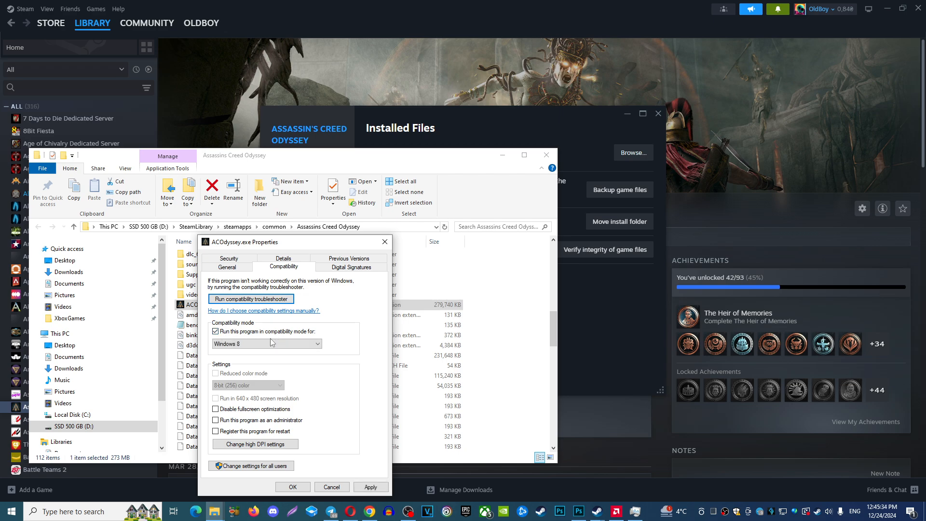
{"action": "mouse_move", "coordinate": [283, 351]}
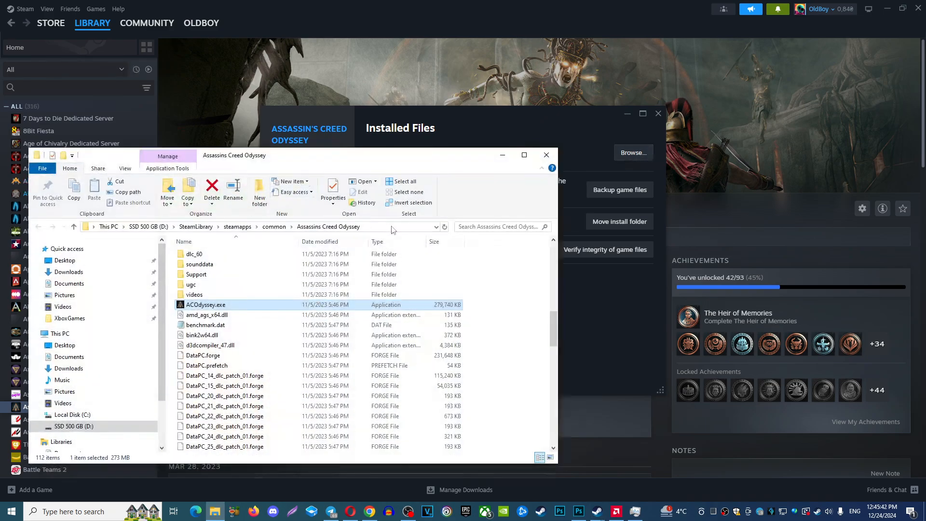
{"action": "left_click", "coordinate": [545, 155]}
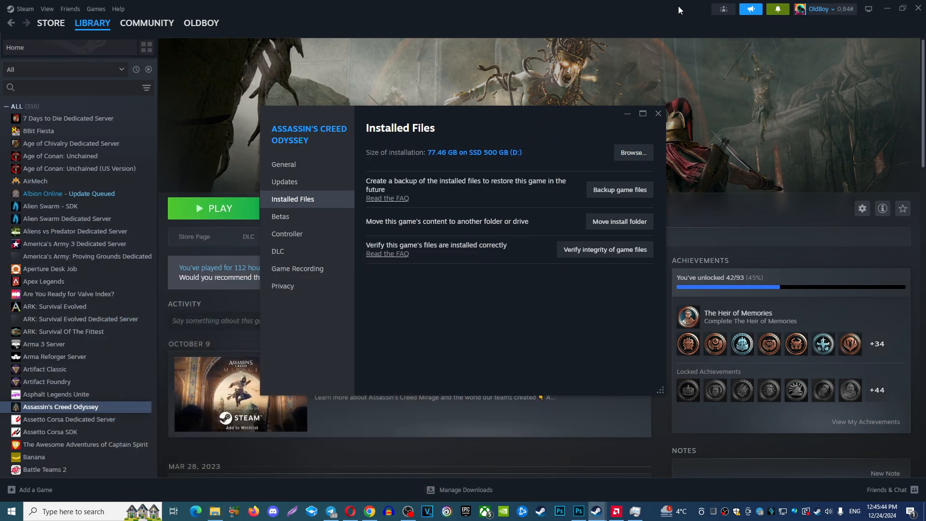
Restore down Steam and open Display settings from the desktop context menu
{"action": "left_click", "coordinate": [658, 113]}
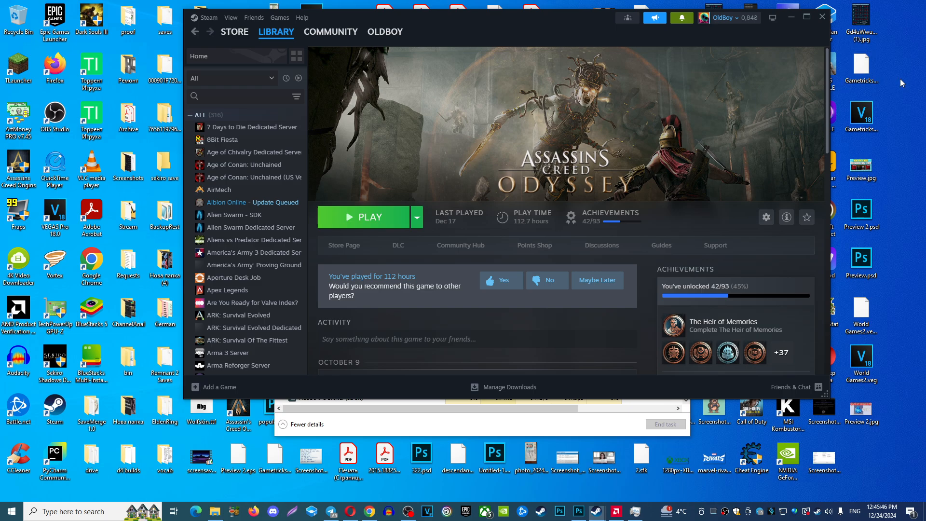
{"action": "right_click", "coordinate": [900, 83]}
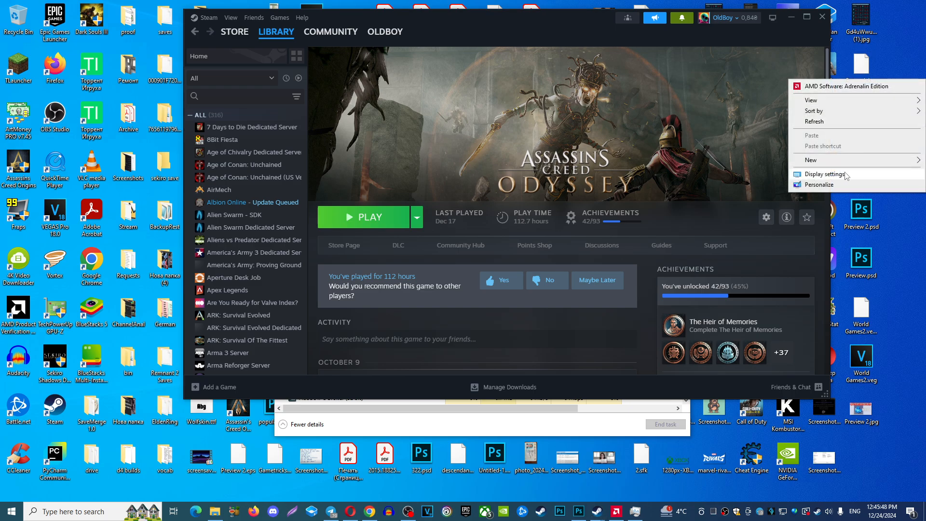
{"action": "left_click", "coordinate": [820, 174]}
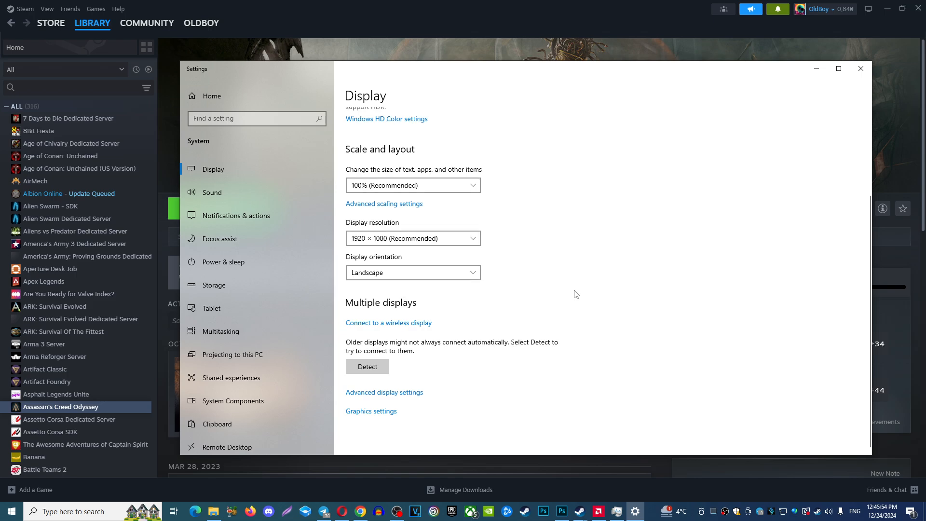
Add ACOdyssey.exe to graphics preferences and choose High performance for it
{"action": "left_click", "coordinate": [384, 394]}
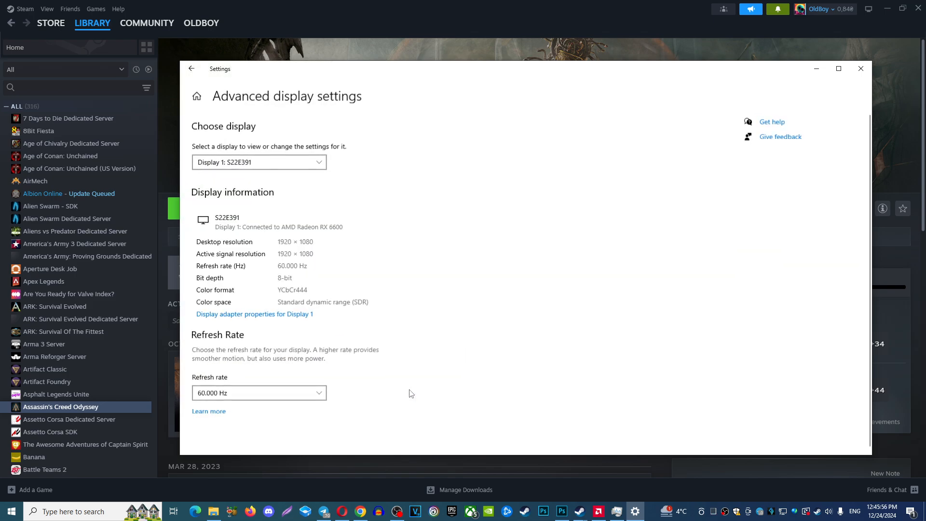
{"action": "left_click", "coordinate": [191, 68]}
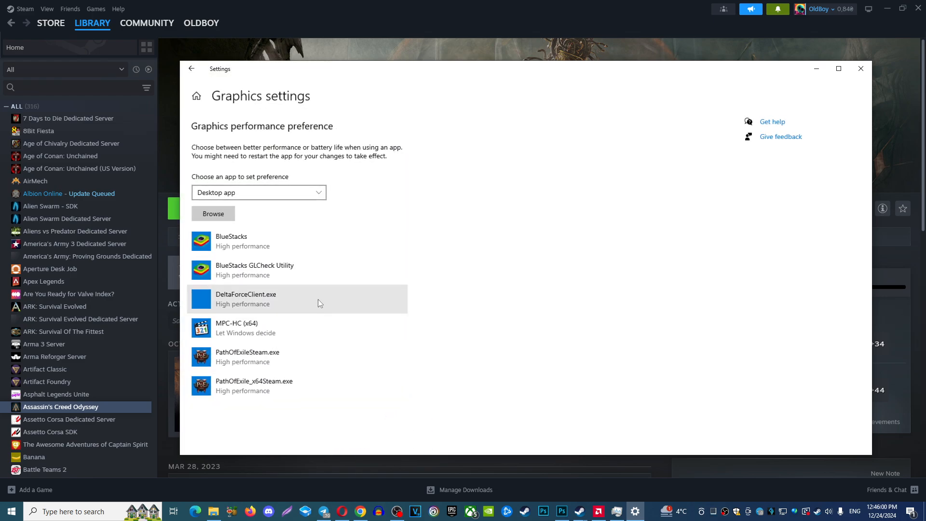
{"action": "left_click", "coordinate": [213, 213]}
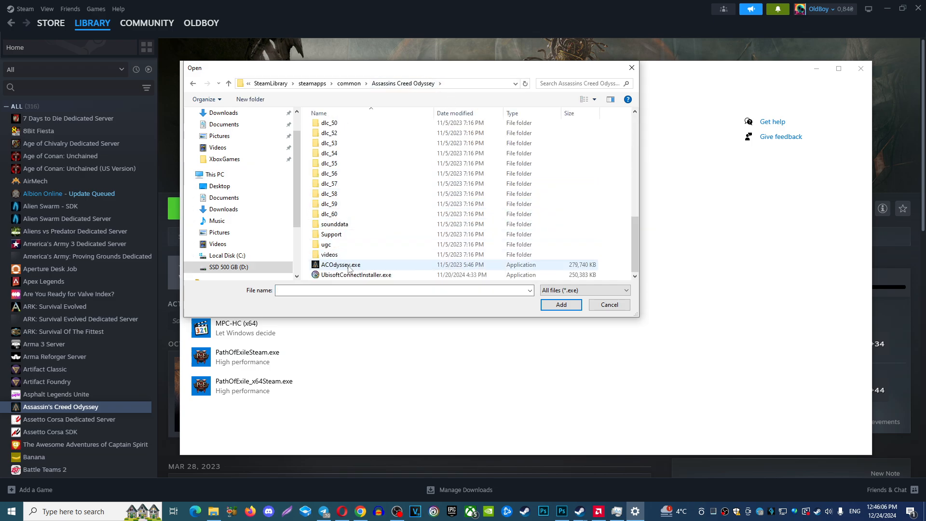
{"action": "left_click", "coordinate": [559, 304]}
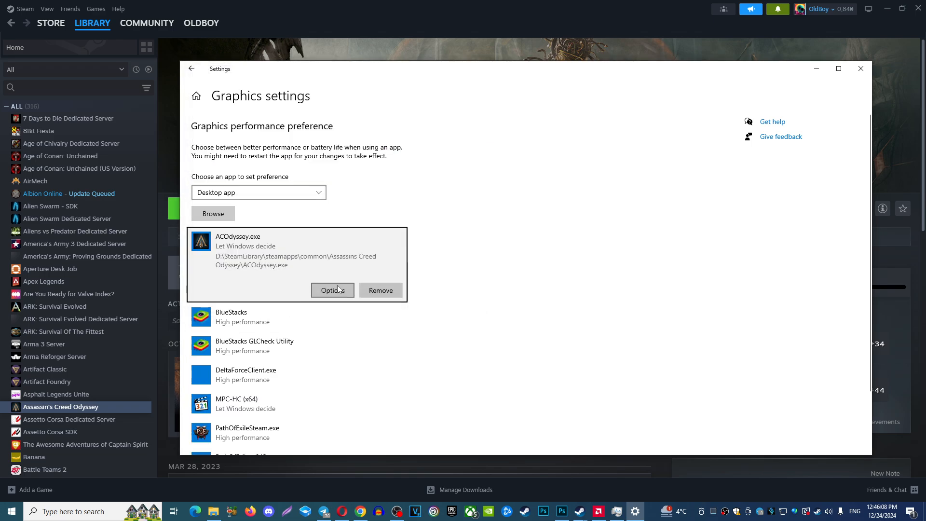
{"action": "left_click", "coordinate": [332, 290]}
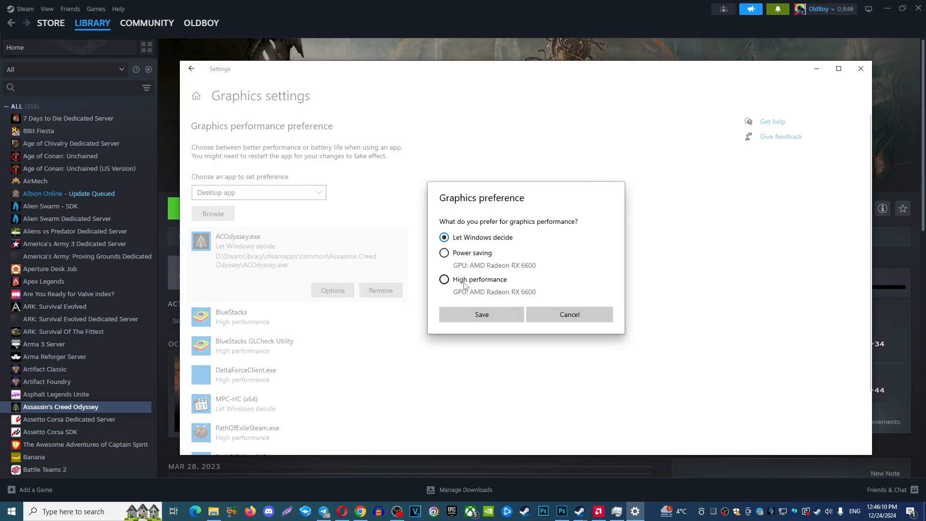
{"action": "left_click", "coordinate": [444, 279]}
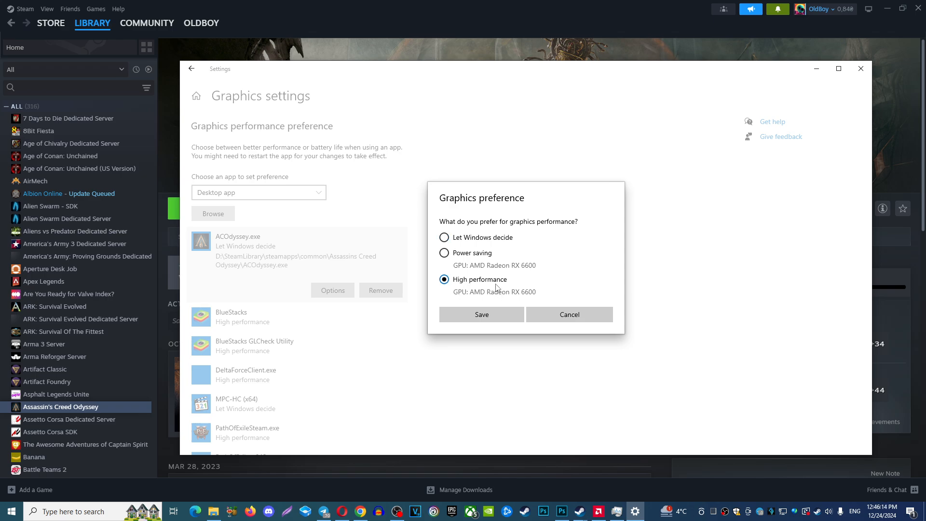
{"action": "mouse_move", "coordinate": [389, 453]}
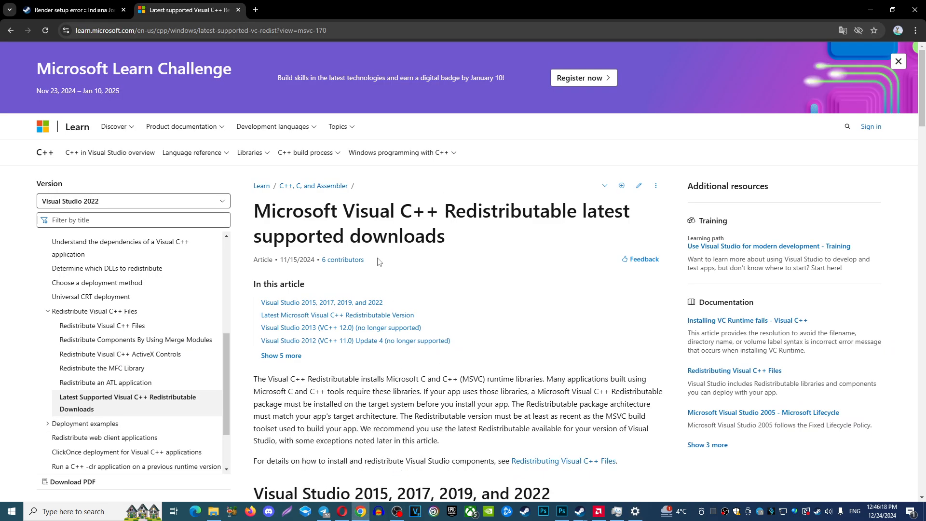
{"action": "mouse_move", "coordinate": [479, 198]}
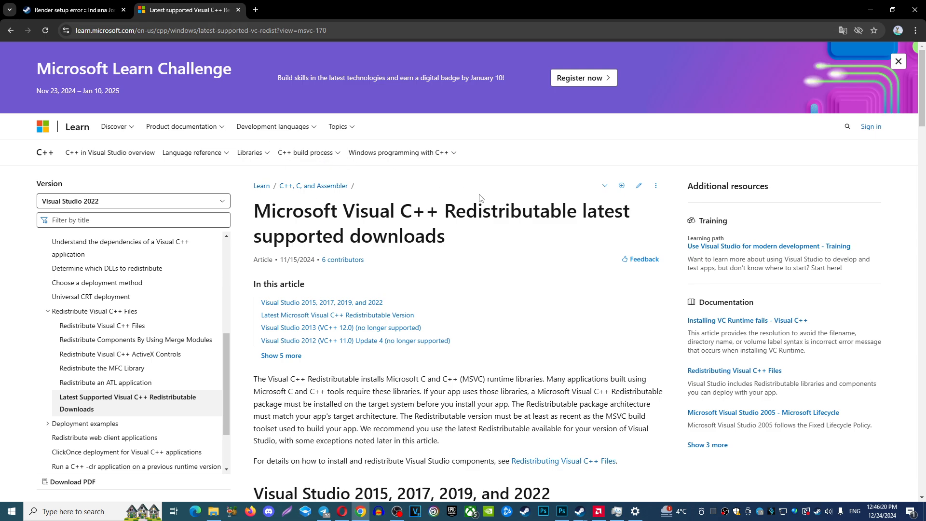
{"action": "mouse_move", "coordinate": [376, 225]}
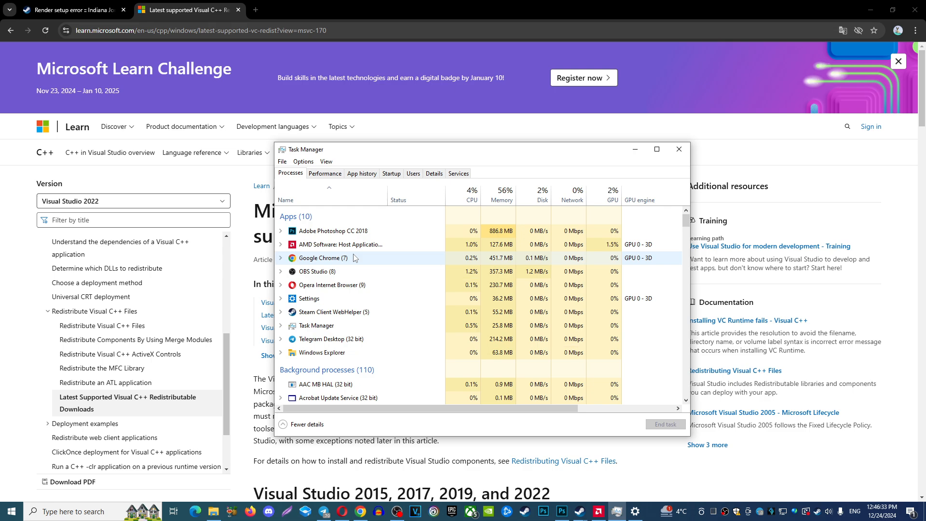
{"action": "mouse_move", "coordinate": [465, 95]}
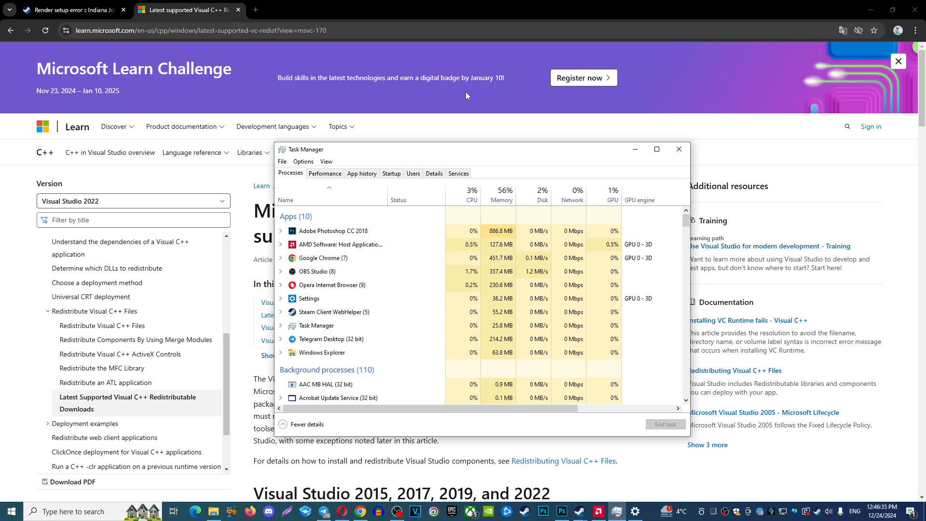
Drag the Task Manager window to a new position on screen
{"action": "left_click_drag", "start_coordinate": [466, 149], "coordinate": [402, 144]}
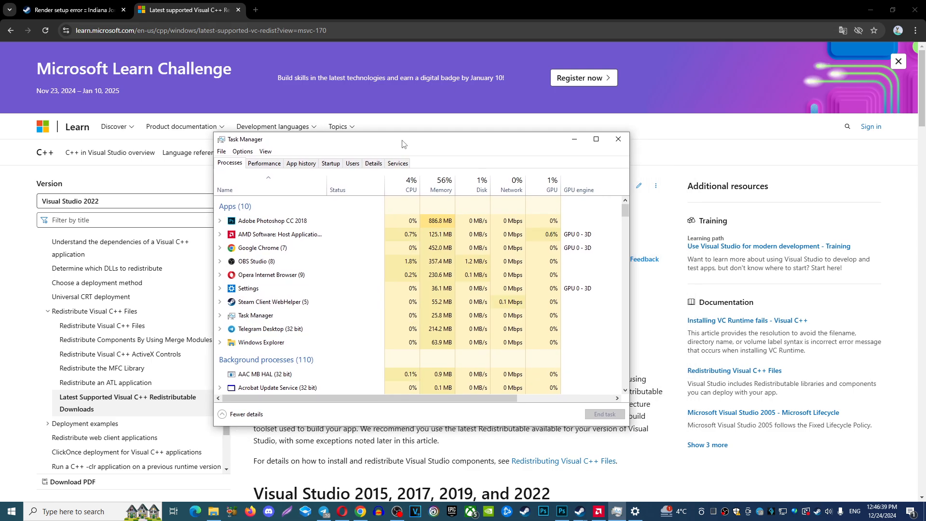
{"action": "mouse_move", "coordinate": [510, 203]}
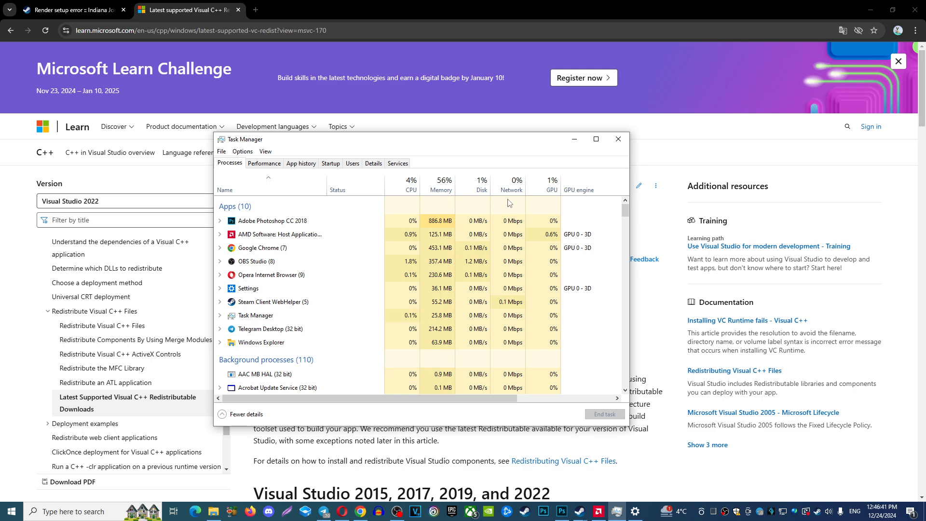
{"action": "mouse_move", "coordinate": [539, 195]}
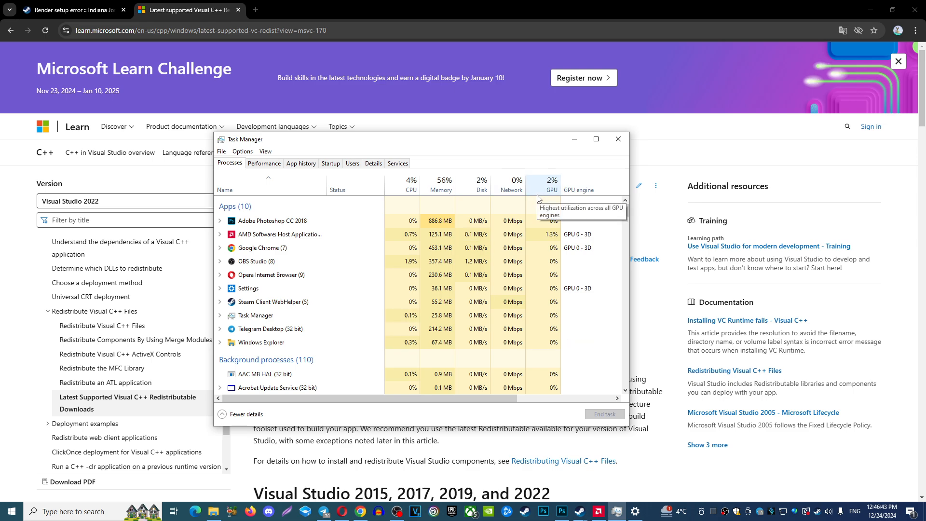
{"action": "mouse_move", "coordinate": [514, 215]}
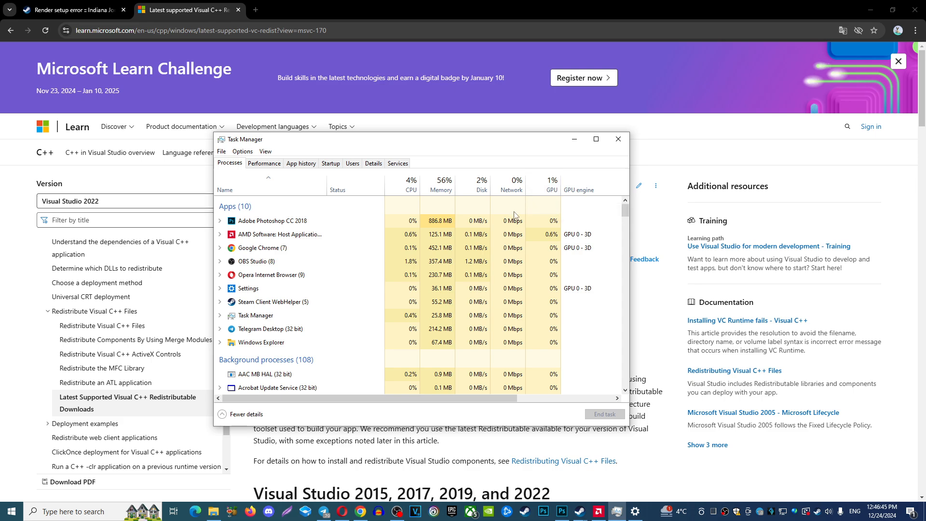